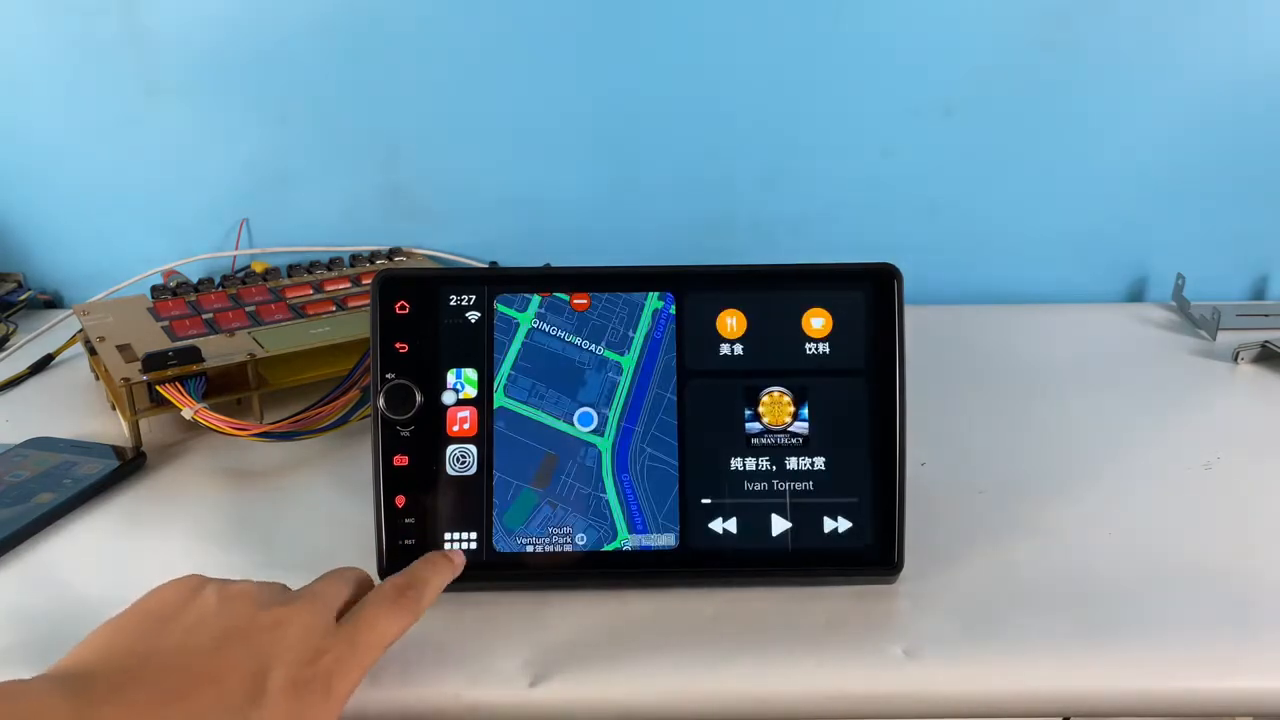
Switch CarPlay from the map-and-music dashboard to the app grid with Phone, Music, Maps
{"action": "left_click", "coordinate": [459, 541]}
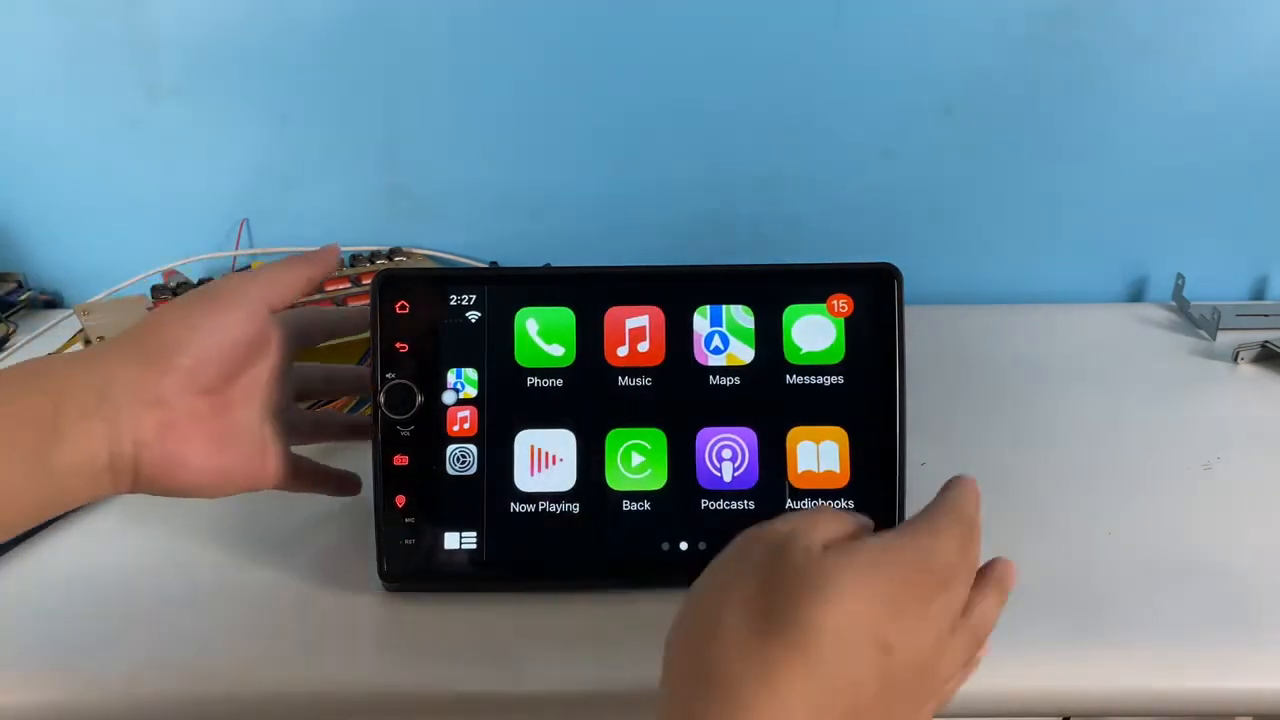